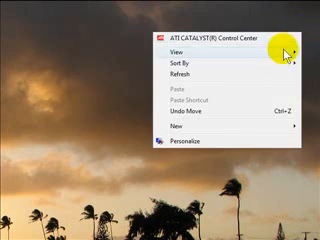
mouse_move(180, 128)
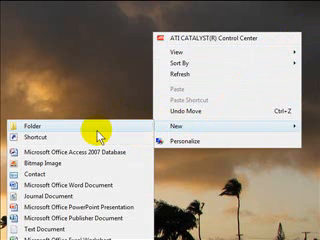
- Create a new empty folder on the Windows desktop from the context menu
left_click(32, 100)
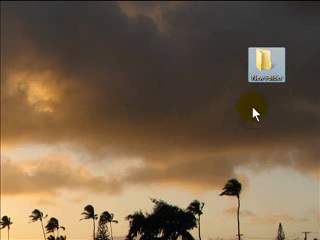